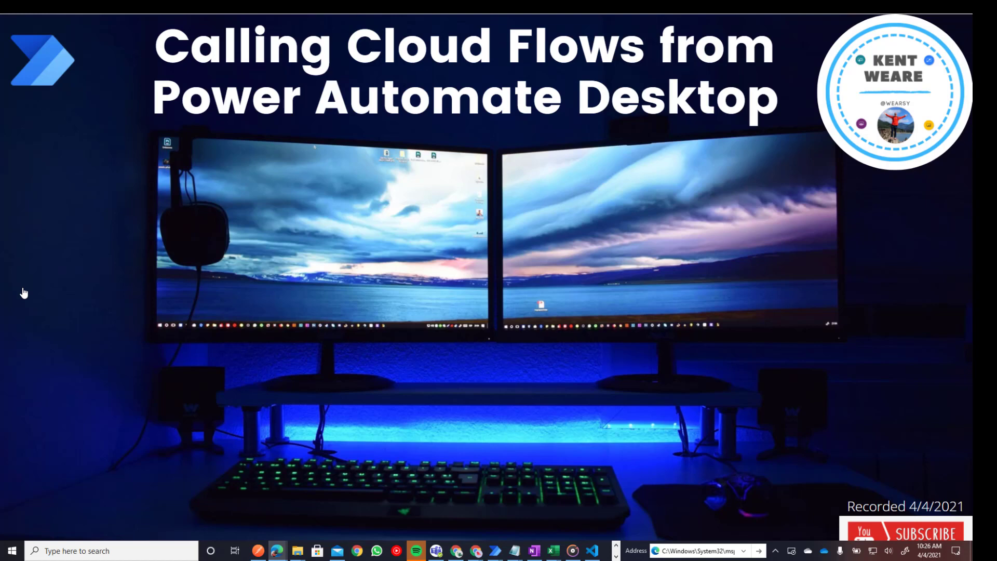
Add a second Invoke web service action to the 'Call Cloud Flow' desktop flow.
left_click(947, 287)
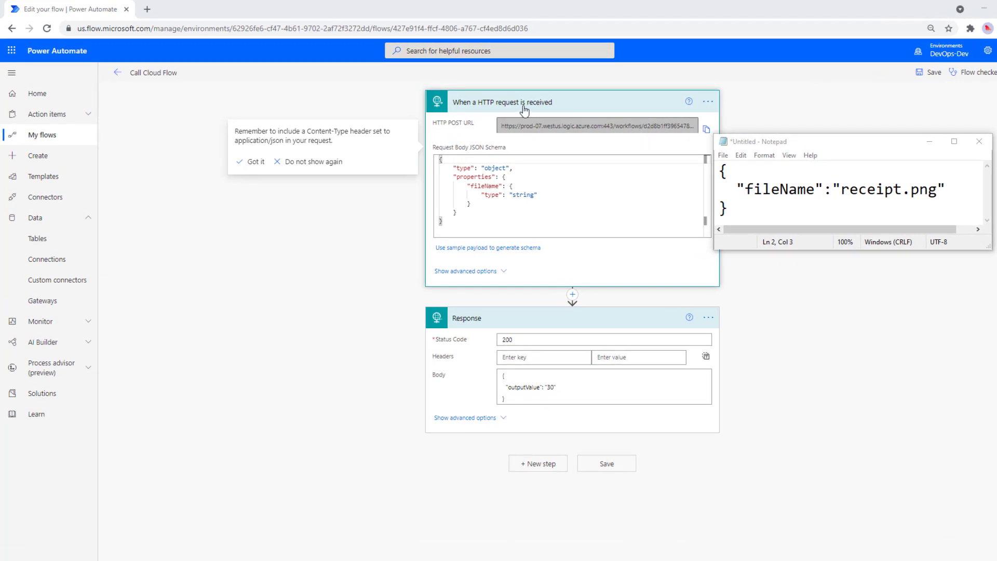
mouse_move(470, 110)
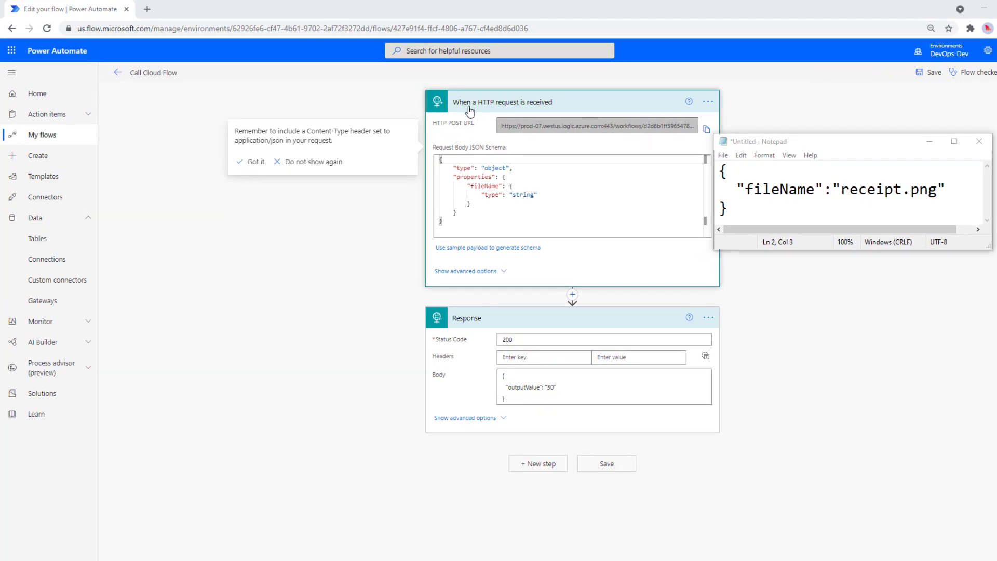
mouse_move(557, 112)
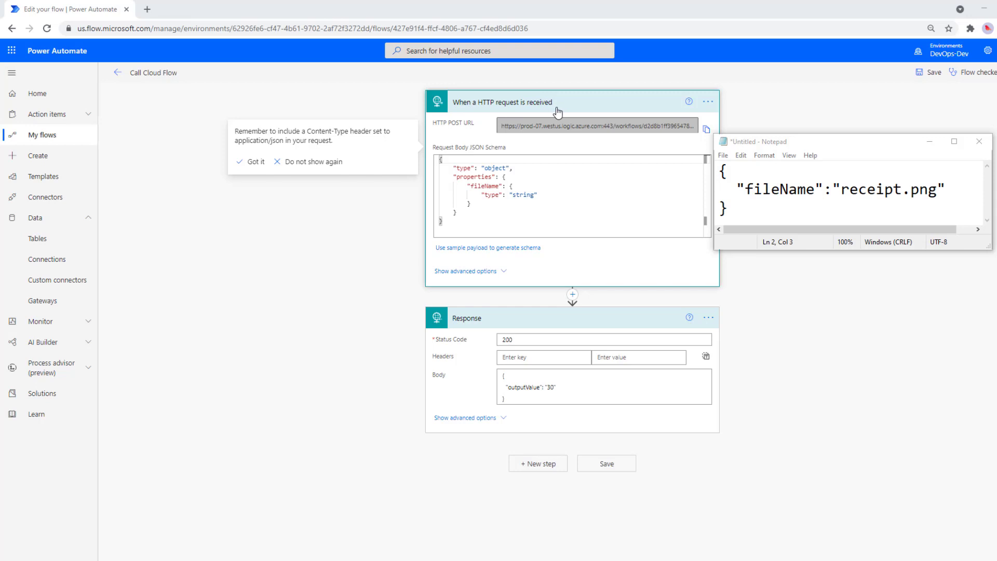
mouse_move(452, 123)
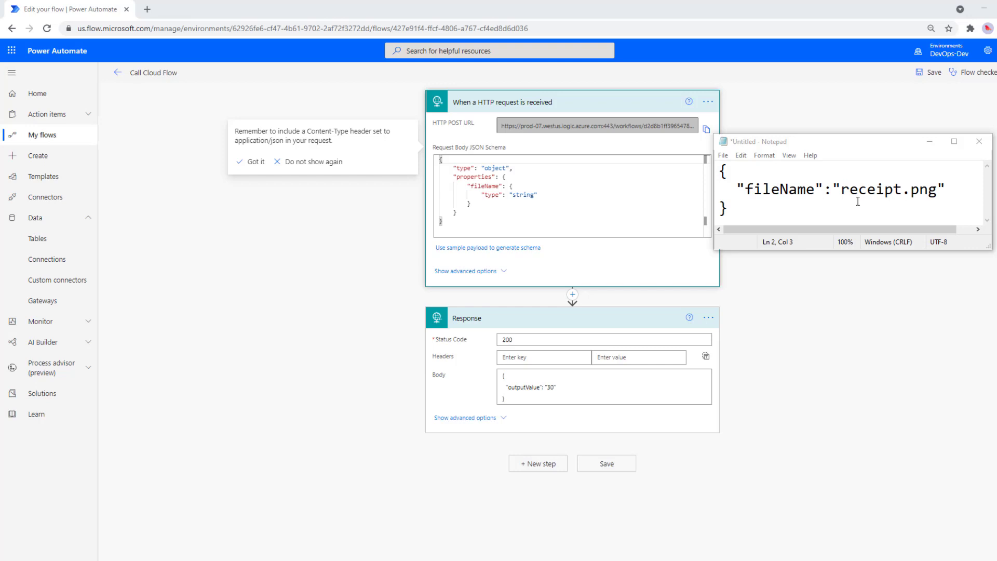
mouse_move(671, 316)
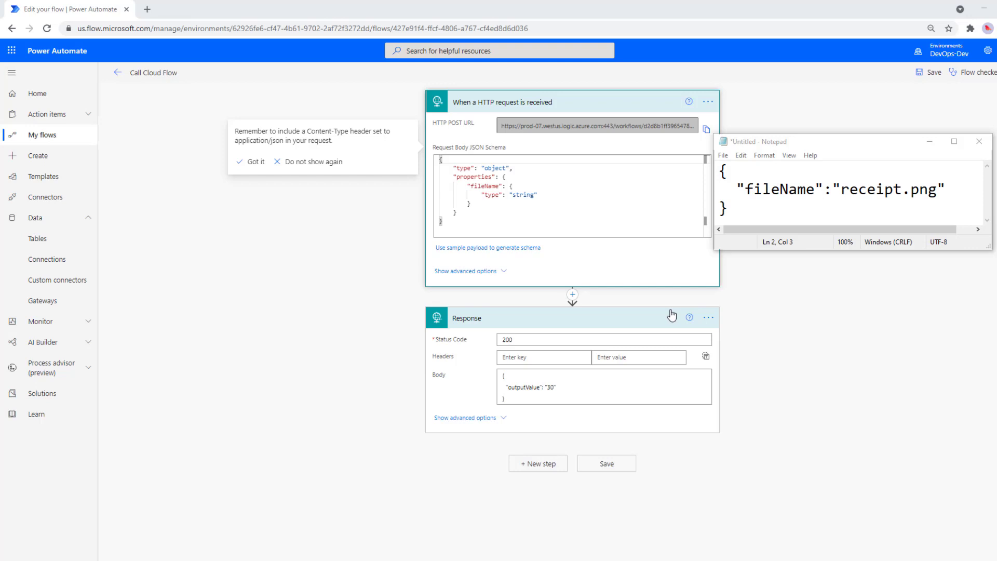
mouse_move(715, 368)
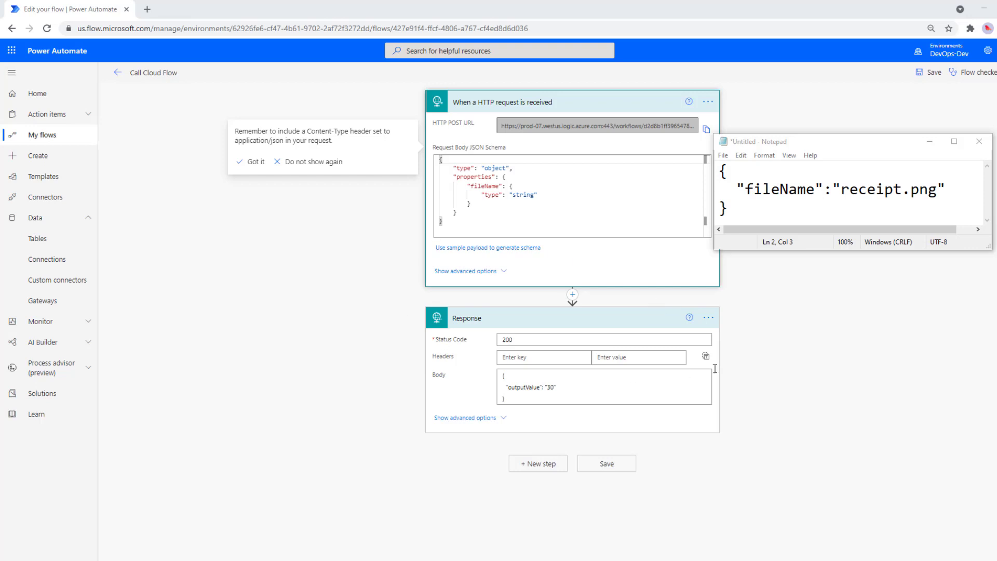
mouse_move(628, 320)
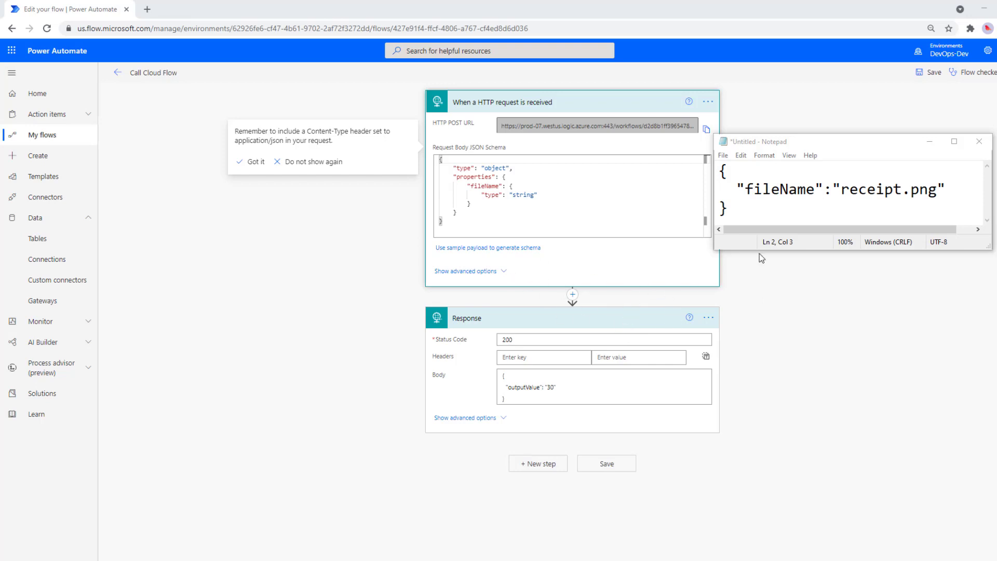
mouse_move(800, 241)
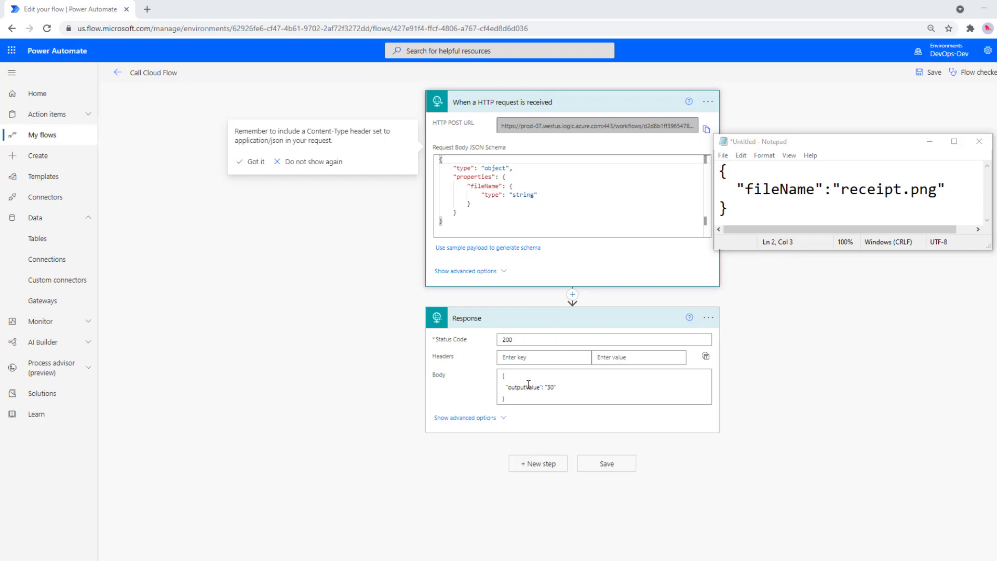
mouse_move(560, 391)
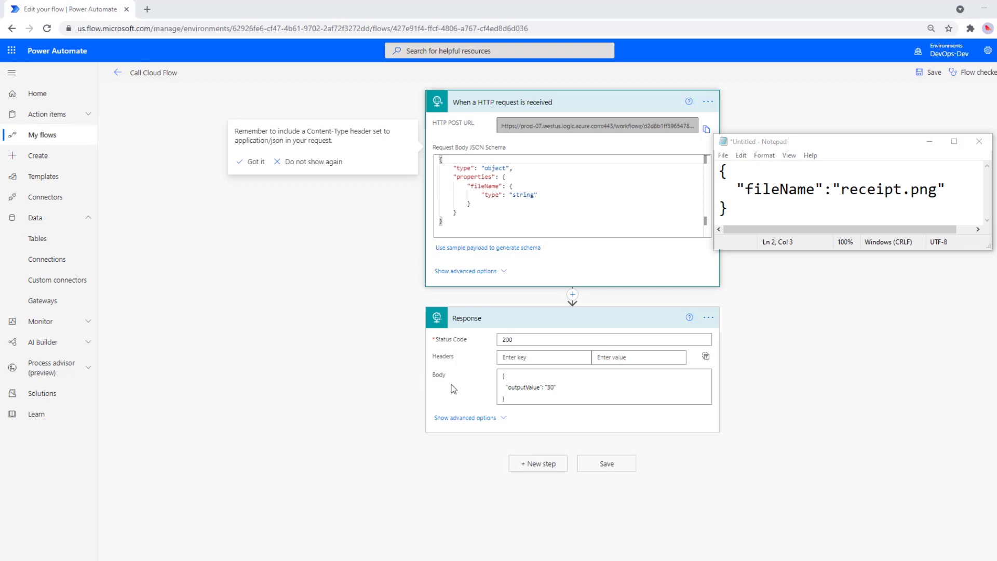
left_click(515, 393)
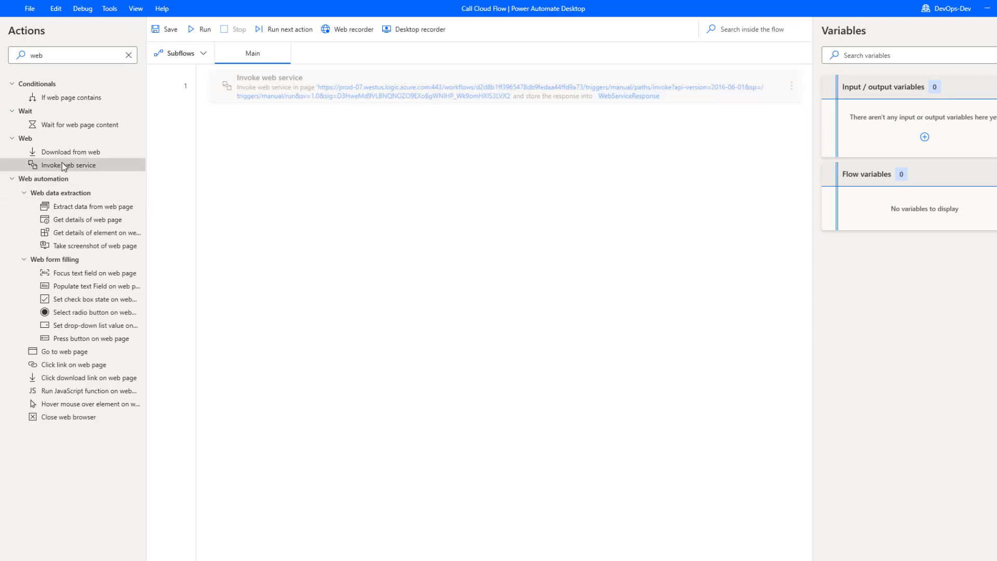
left_click_drag(68, 165, 363, 164)
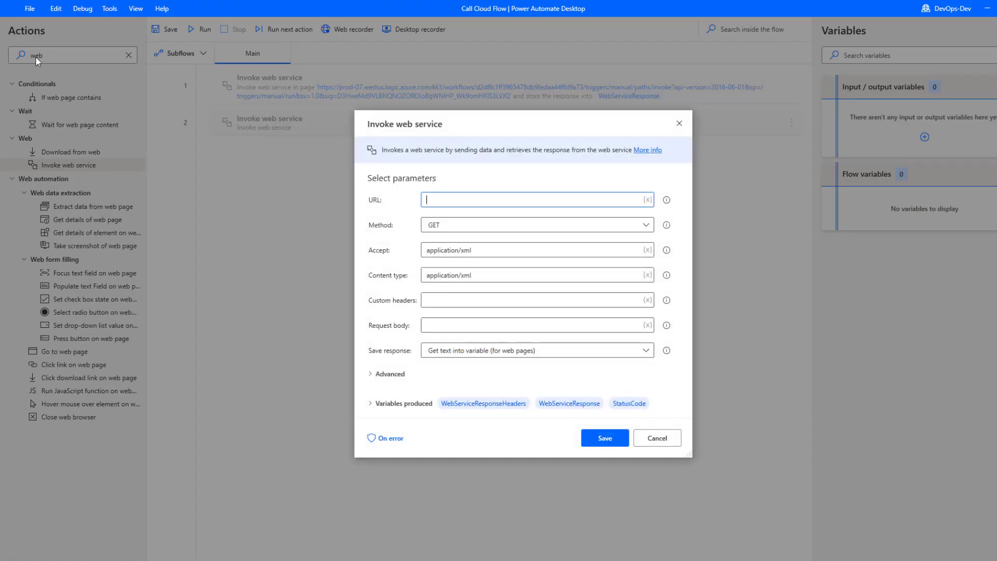
mouse_move(421, 106)
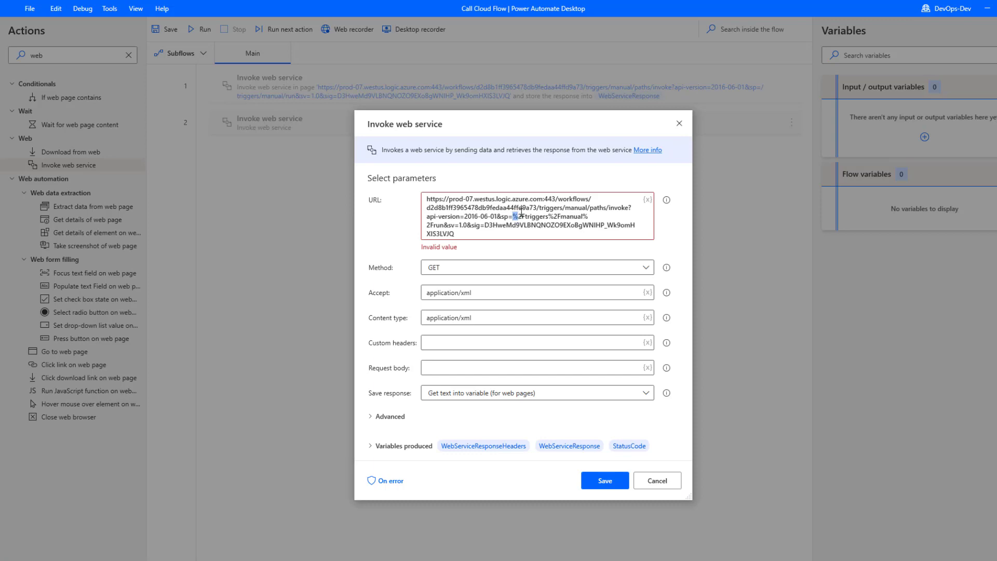
mouse_move(636, 316)
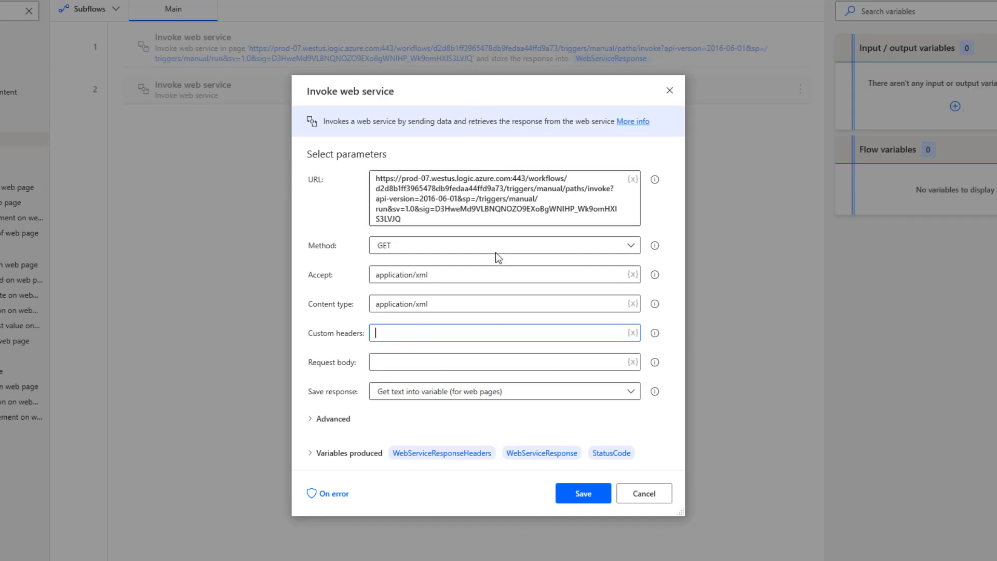
mouse_move(635, 251)
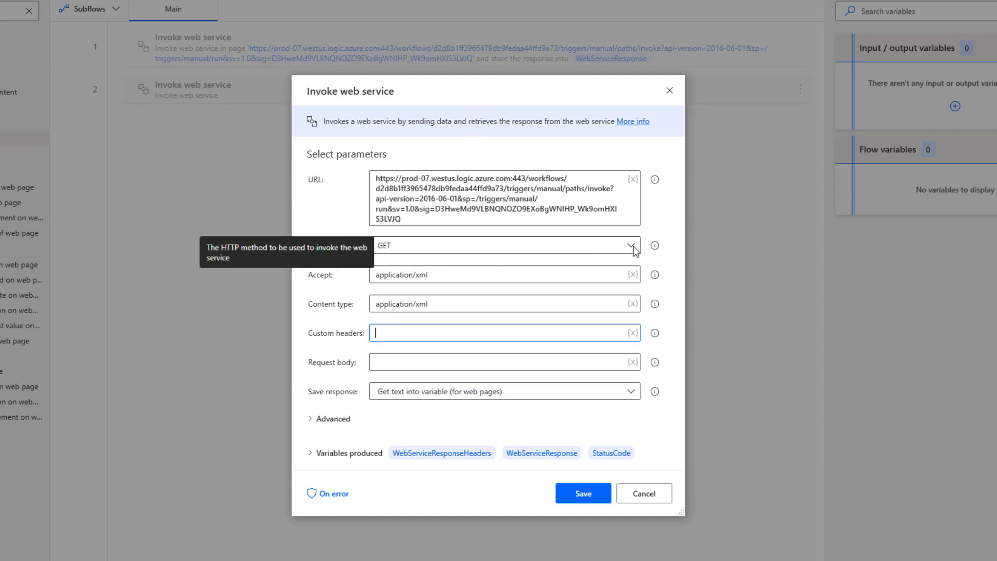
Use POST with application/json as both the Accept and Content type of the request.
left_click(632, 245)
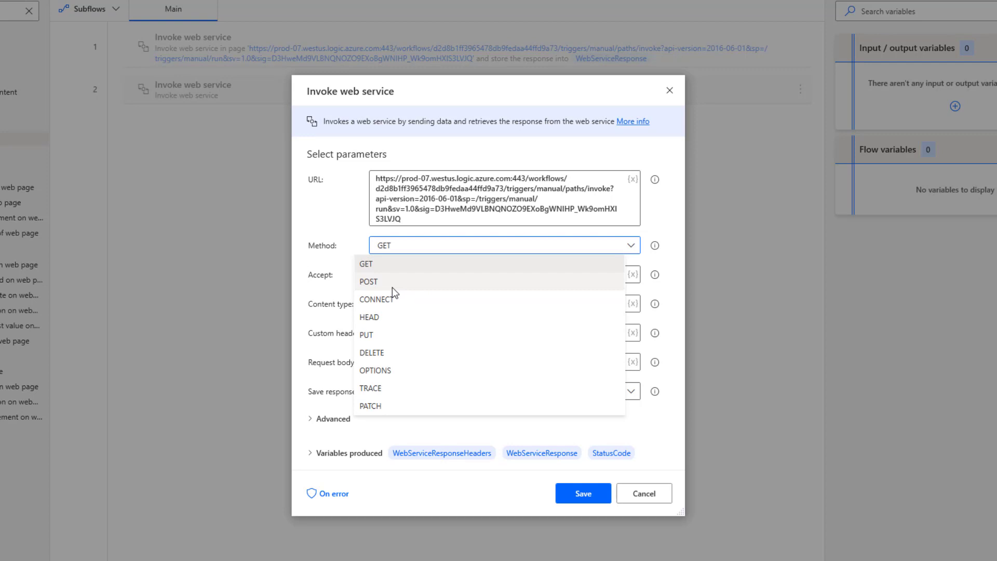
left_click(369, 282)
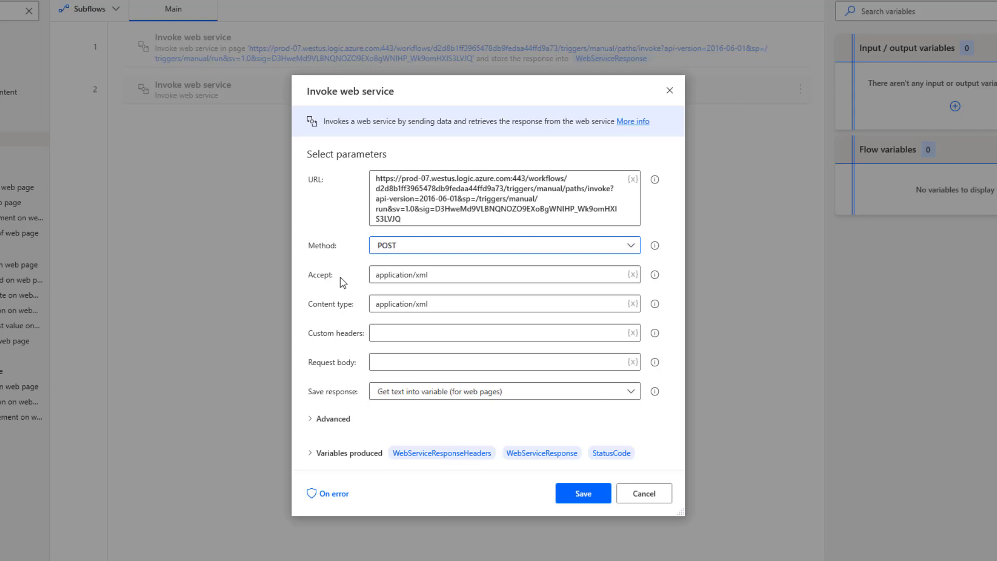
mouse_move(412, 274)
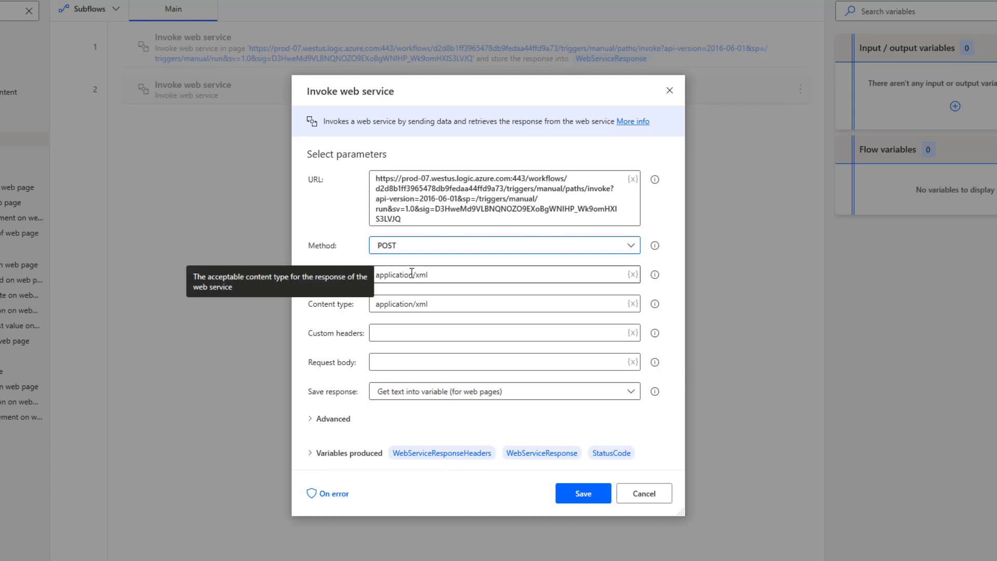
mouse_move(336, 289)
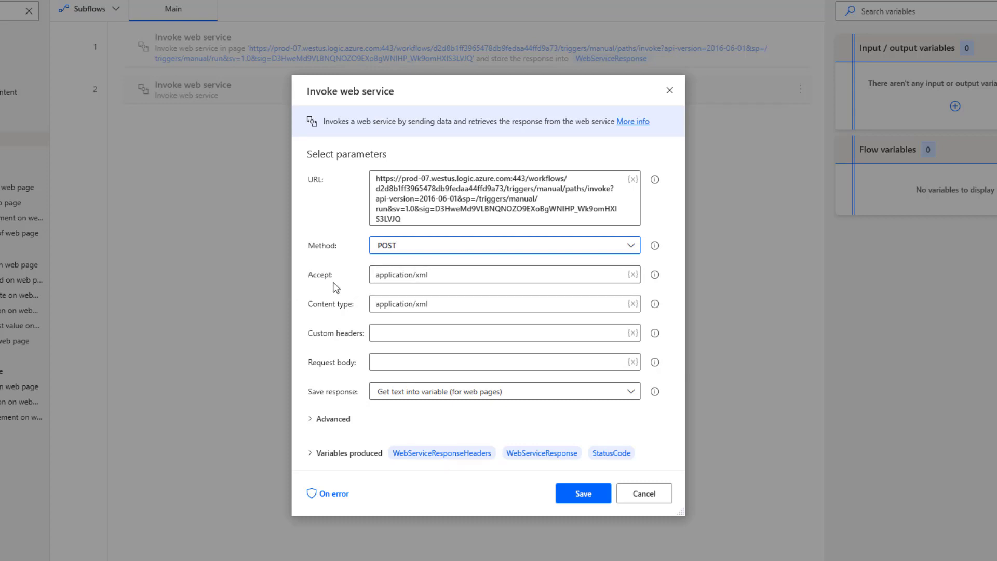
mouse_move(448, 274)
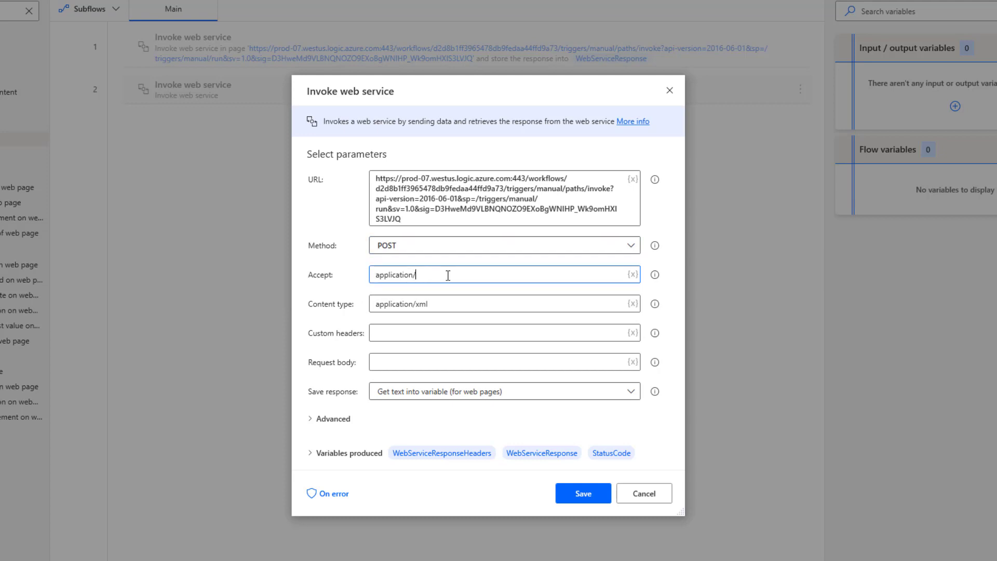
type("json")
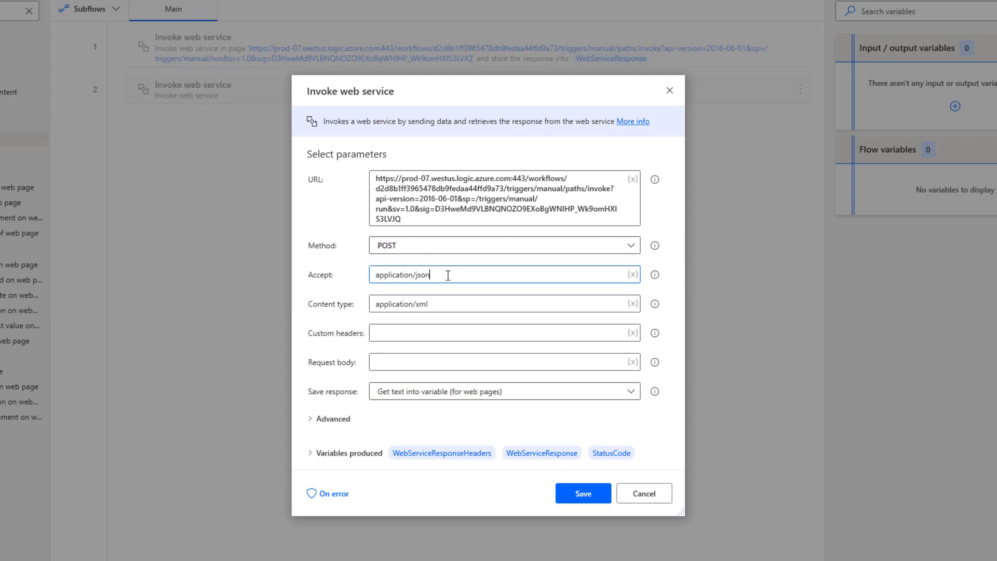
mouse_move(336, 323)
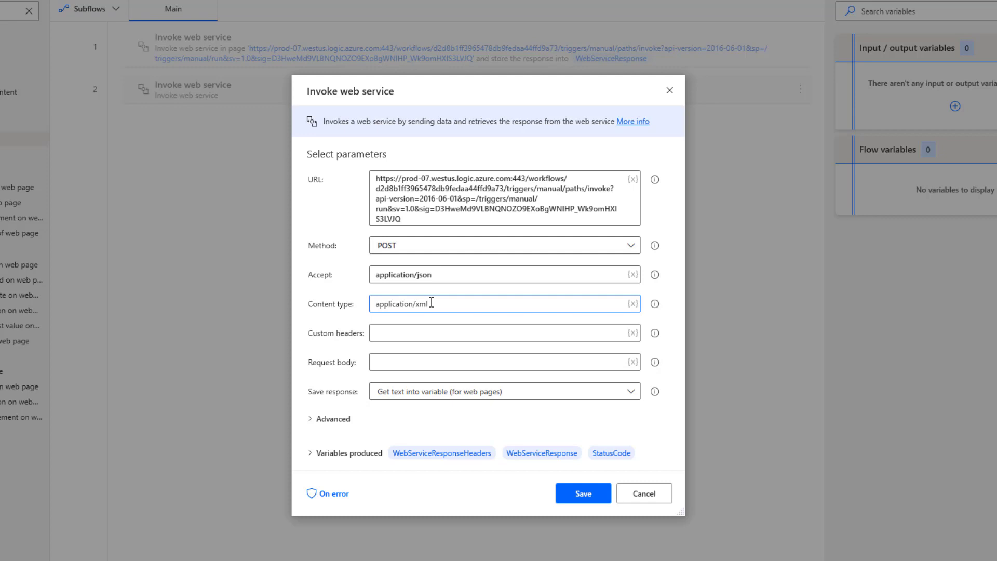
type("application/json")
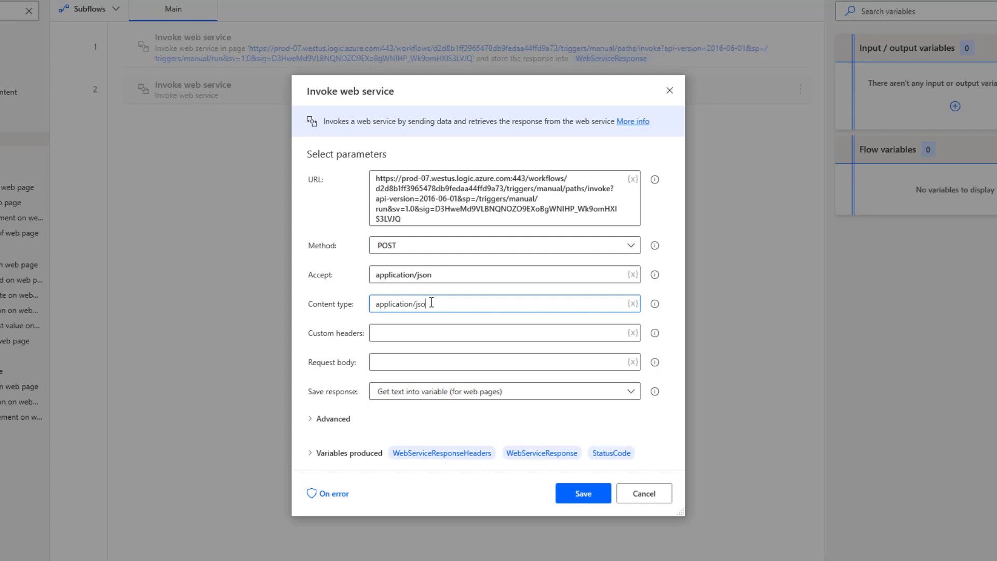
type("n")
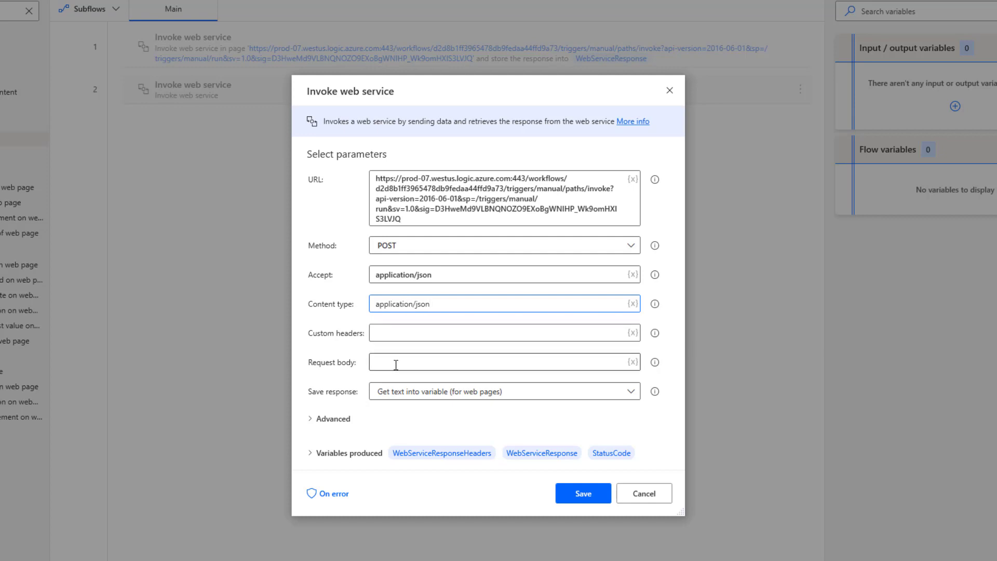
mouse_move(399, 375)
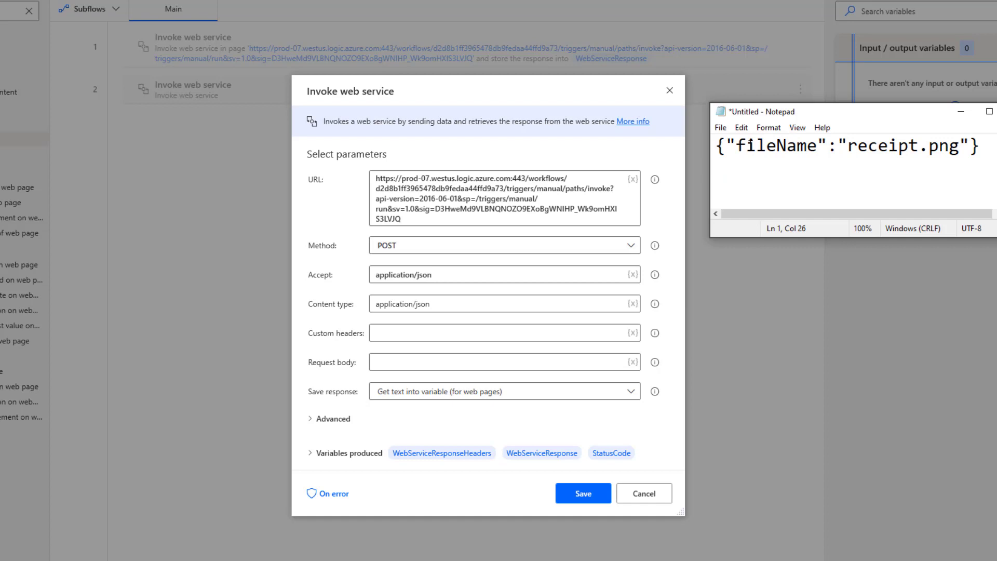
Set the request body to {"fileName":"receipt.png"} and save the action.
key("ctrl+a")
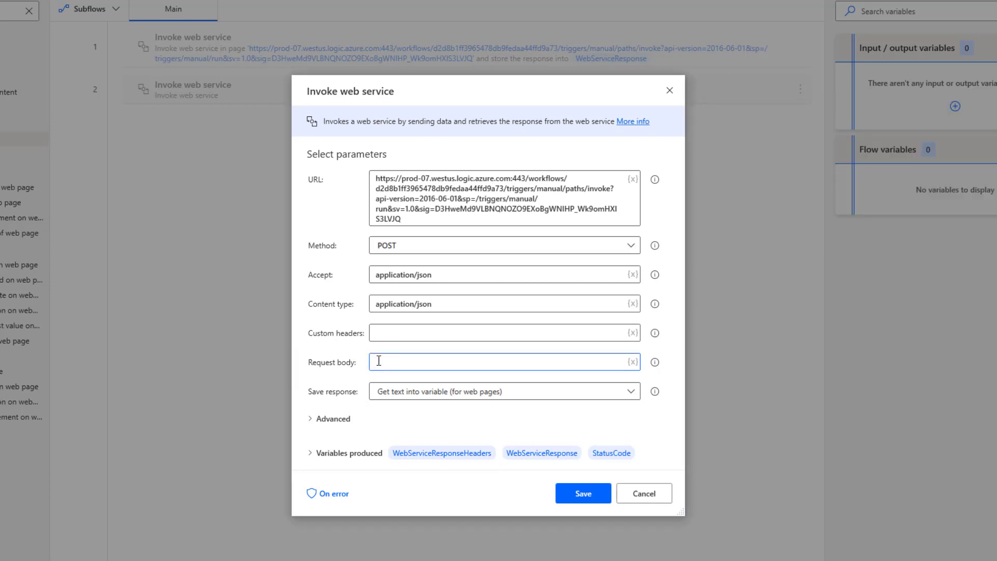
type("{\"fileName\":\"receipt.png\"}")
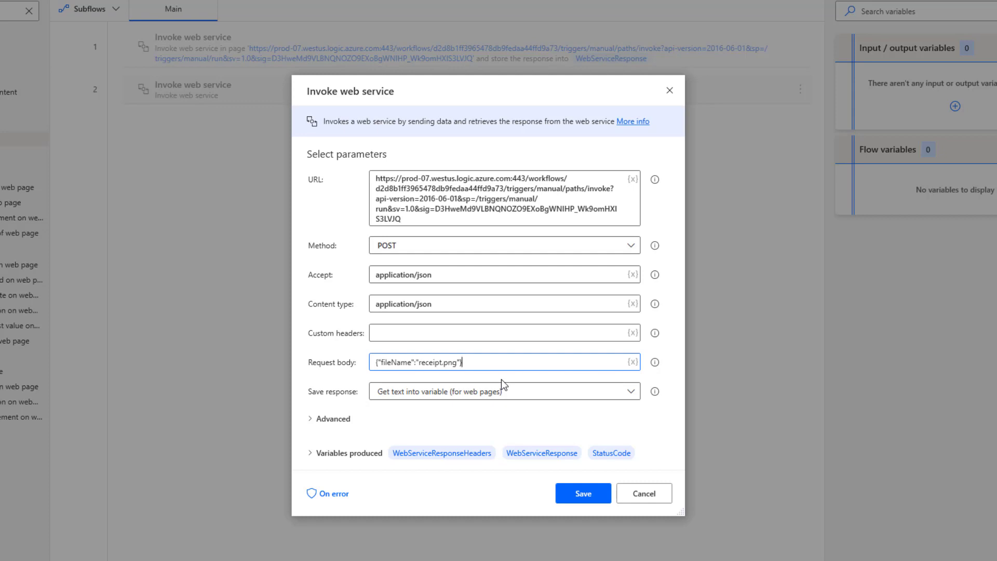
left_click(583, 493)
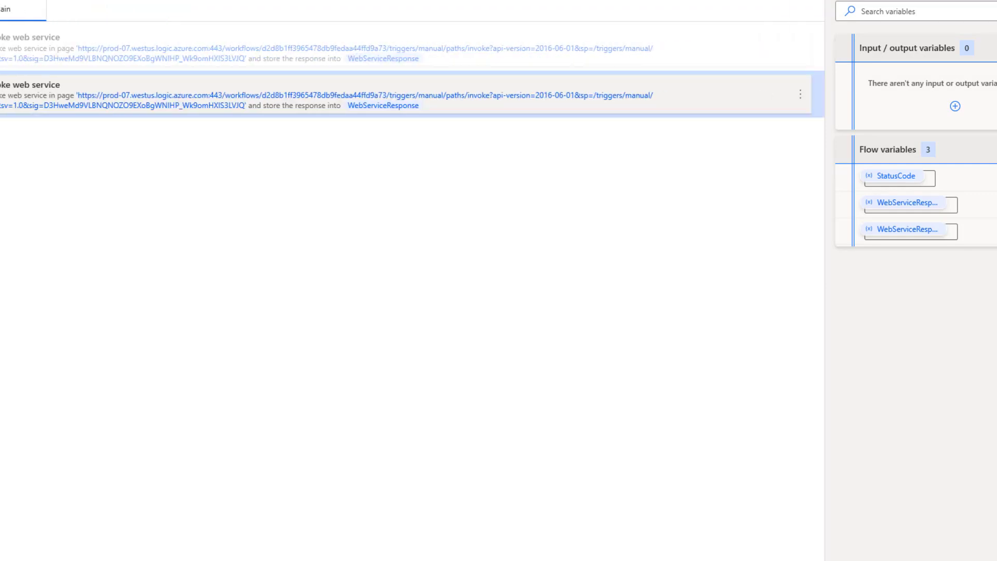
Run the flow and inspect the WebServiceResponse showing status 400 invalid request content.
left_click(115, 8)
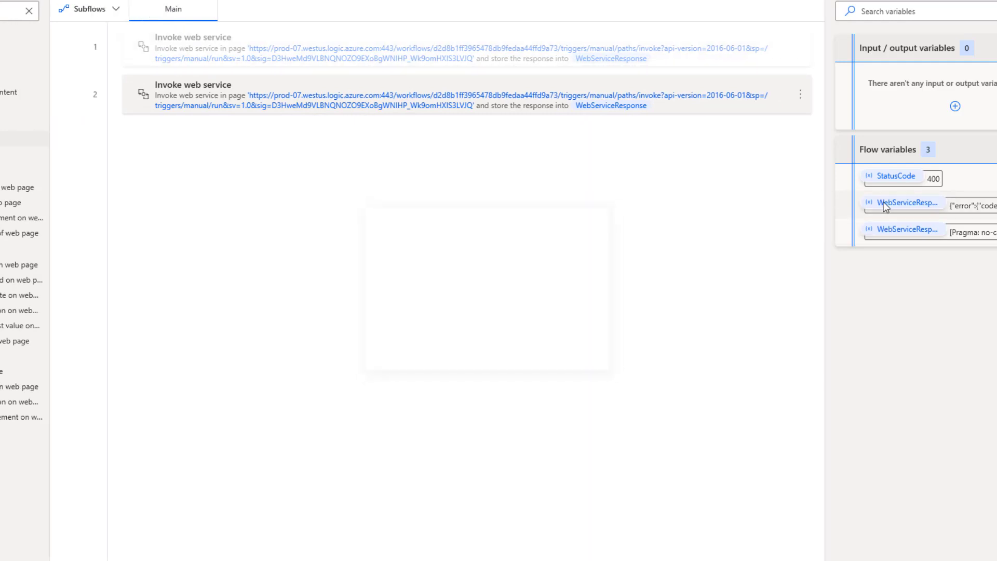
left_click(908, 204)
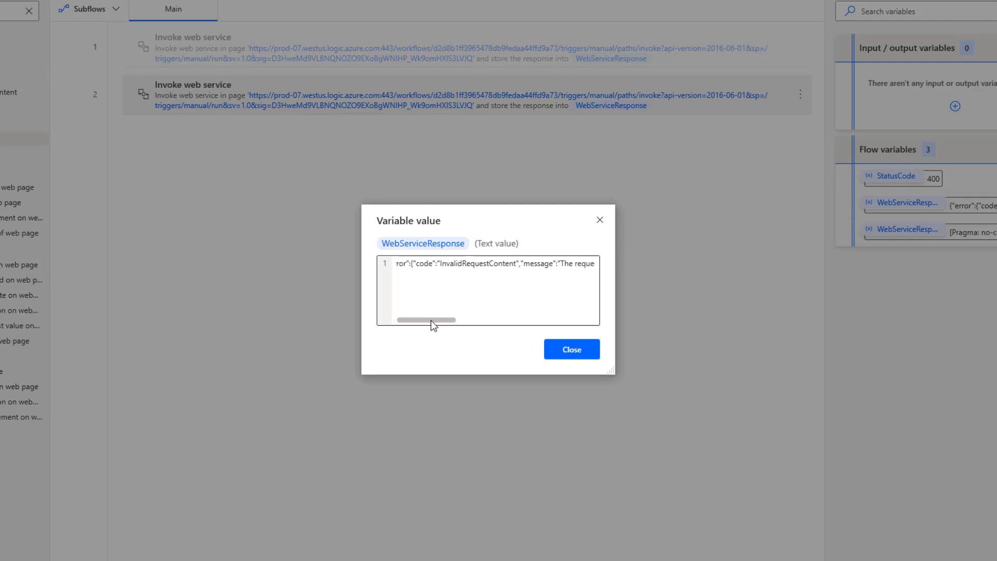
left_click_drag(431, 320, 411, 320)
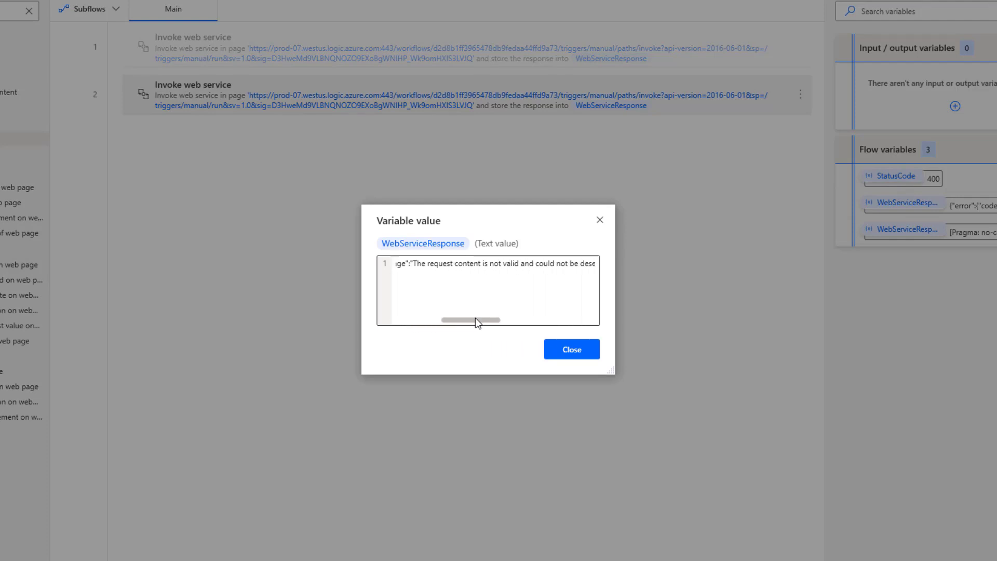
left_click_drag(473, 321, 512, 320)
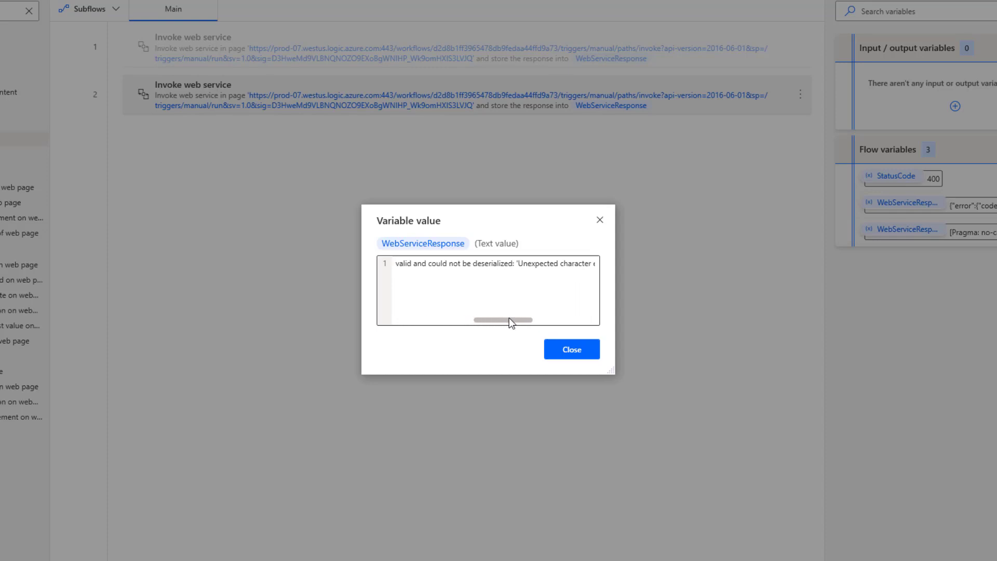
left_click_drag(509, 320, 541, 320)
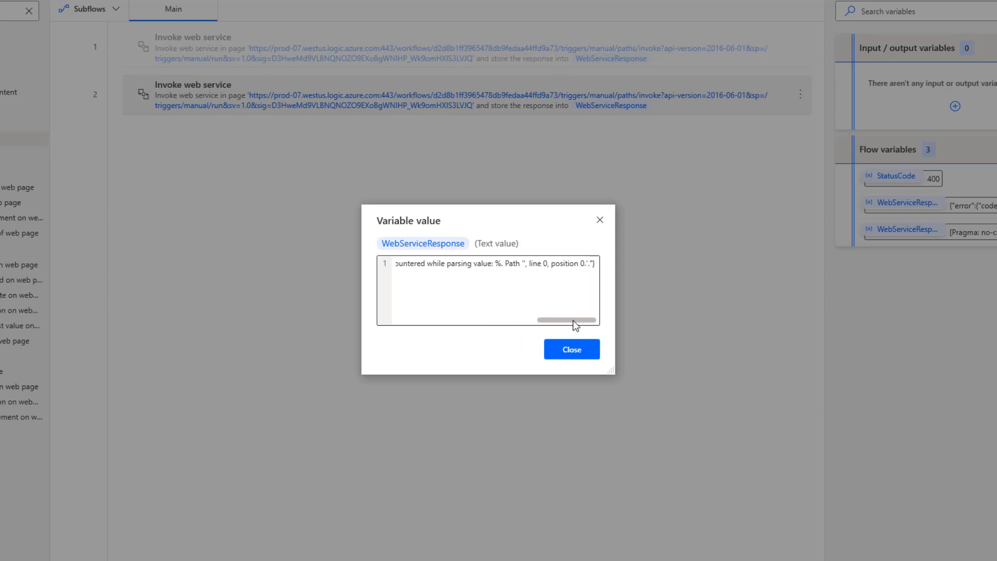
left_click(571, 349)
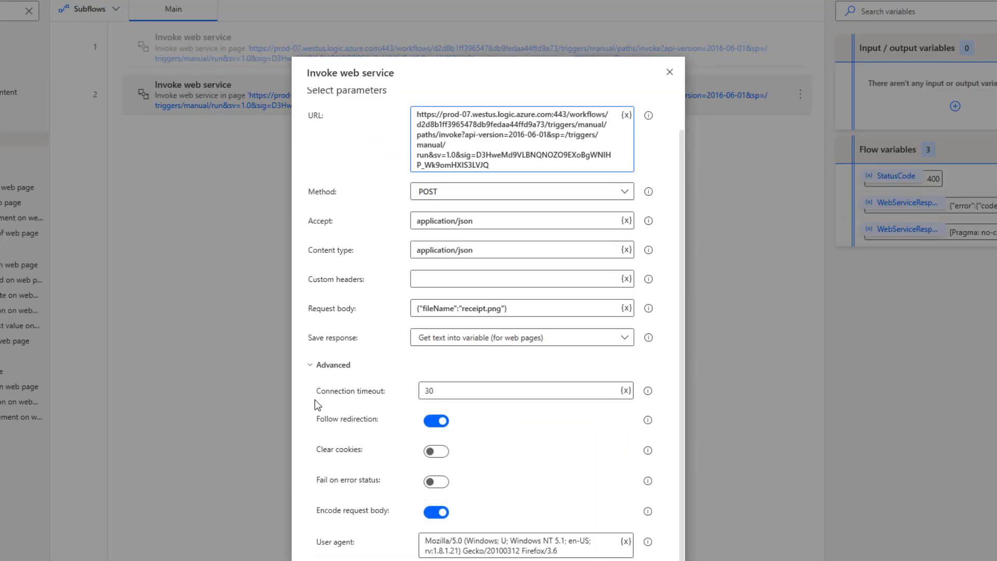
Switch off Encode request body in the action's Advanced settings.
scroll("down", 3)
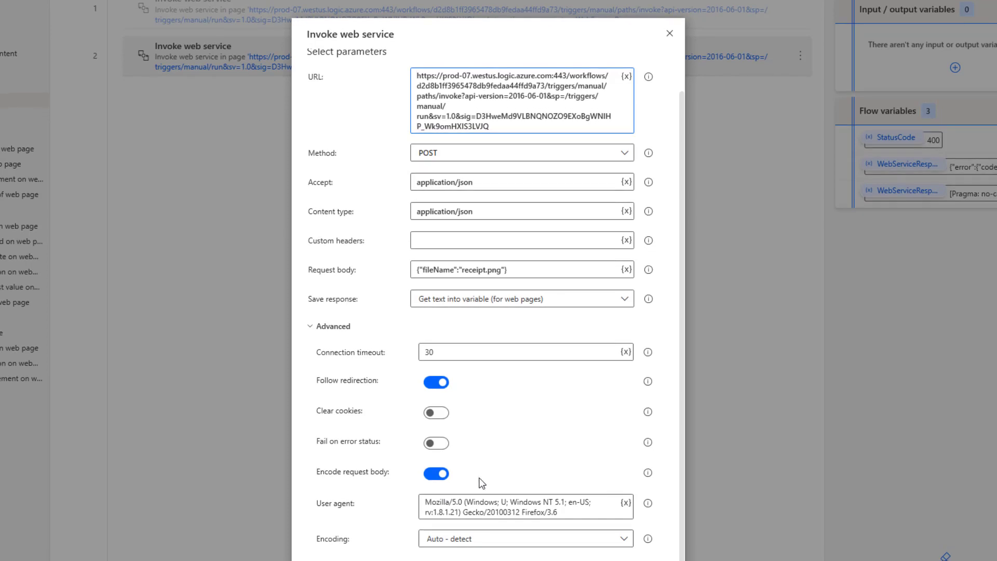
mouse_move(649, 472)
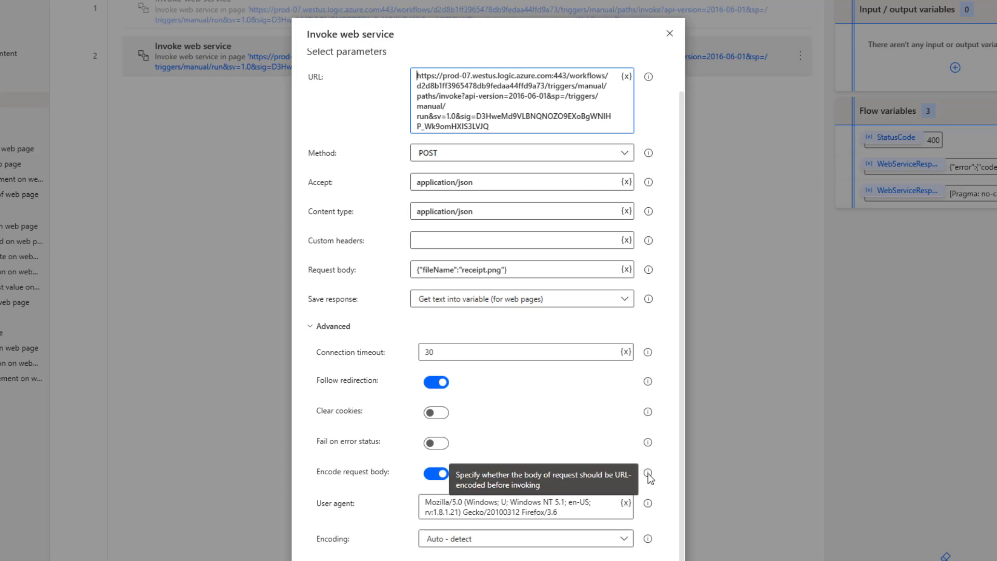
mouse_move(649, 485)
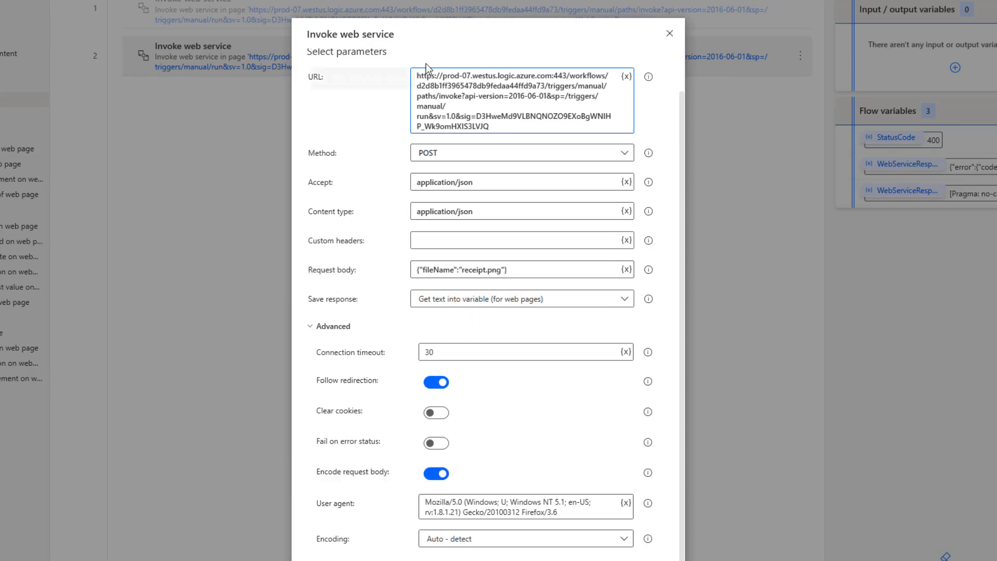
scroll("down", 3)
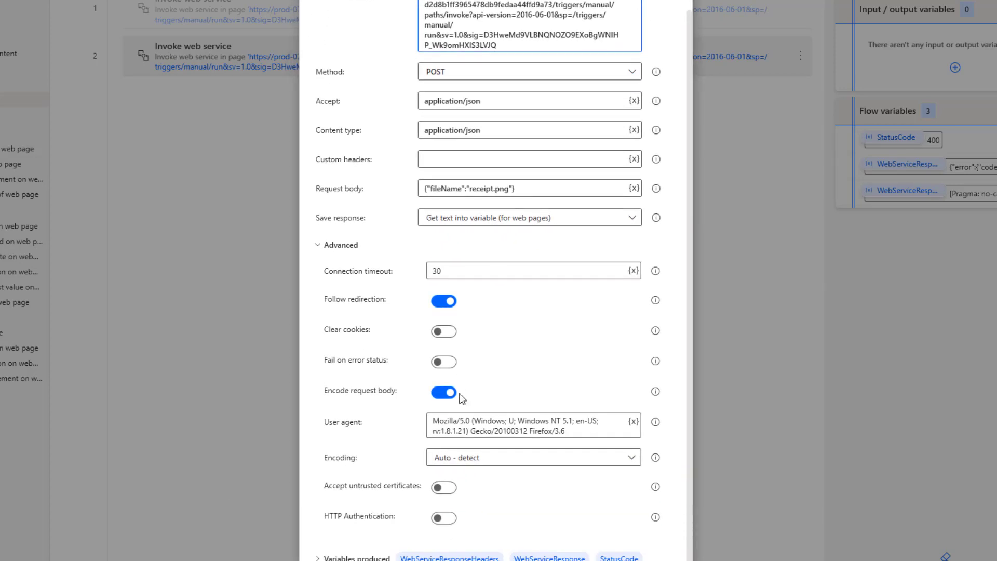
mouse_move(438, 396)
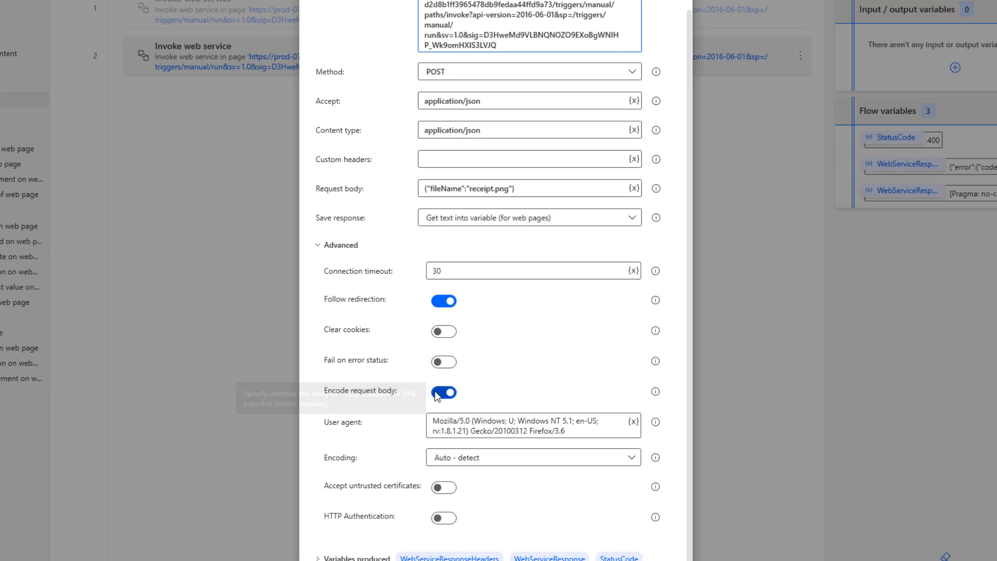
left_click(443, 393)
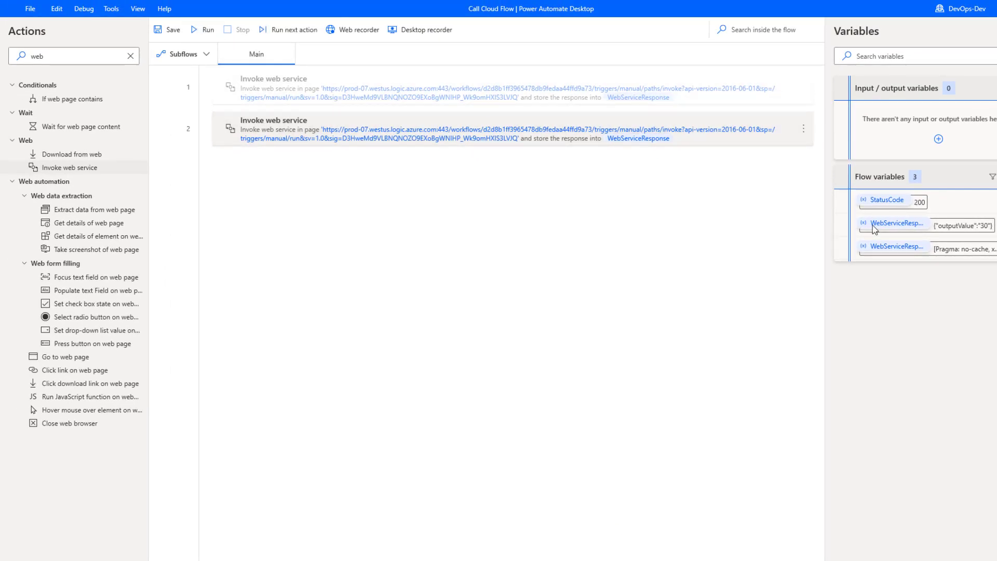
left_click(898, 224)
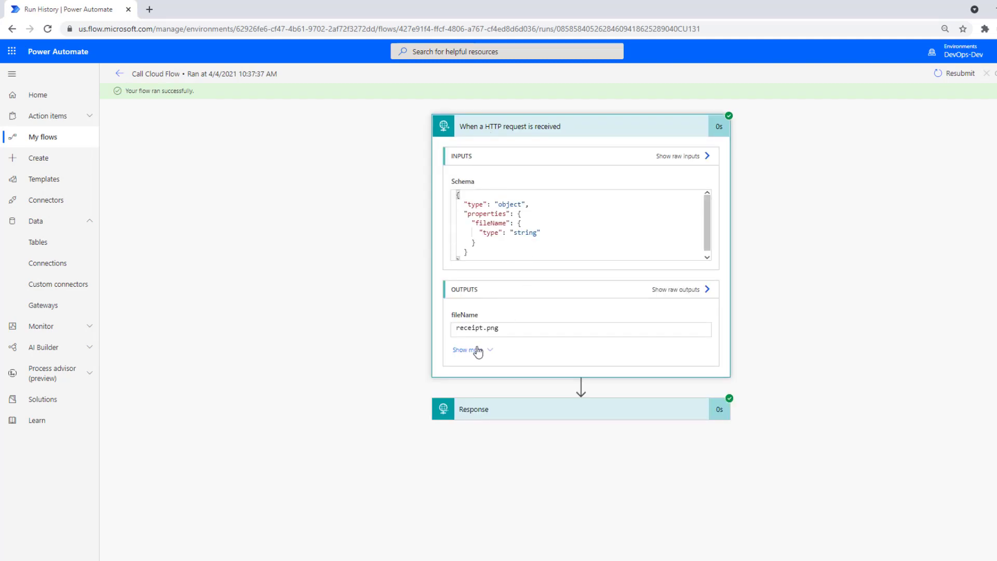
Expand the trigger outputs in run history to show headers and fileName receipt.png.
left_click(466, 349)
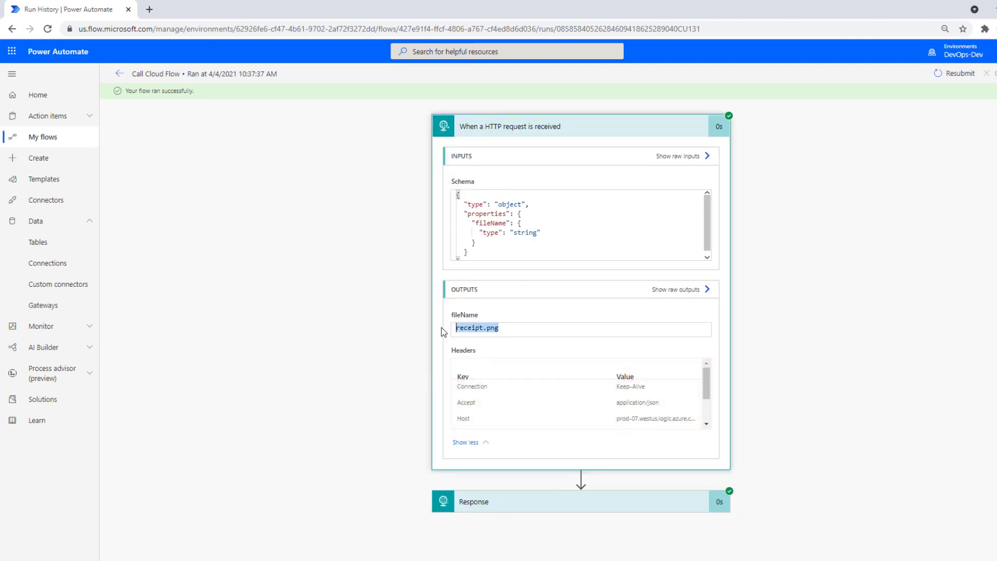
mouse_move(469, 519)
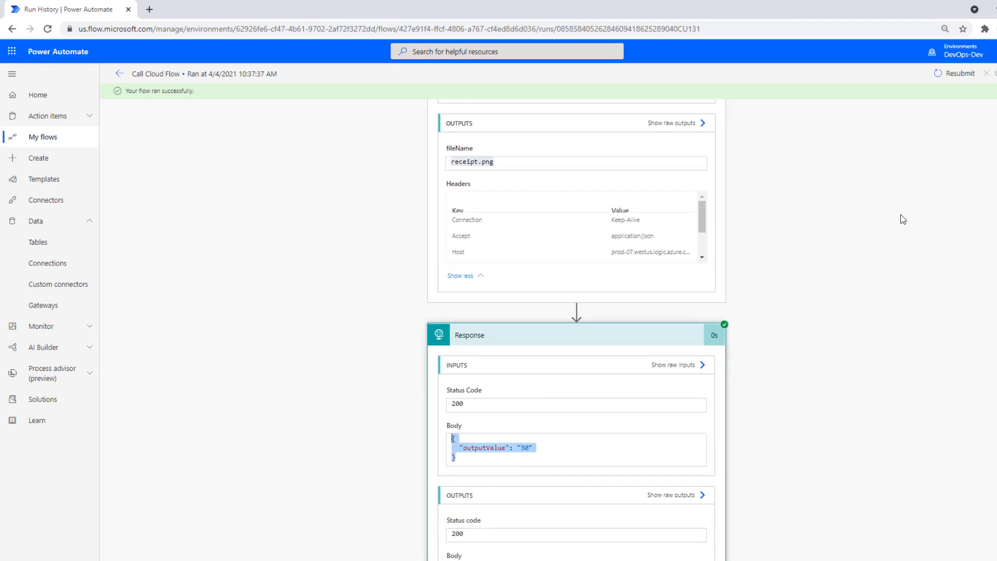
mouse_move(843, 231)
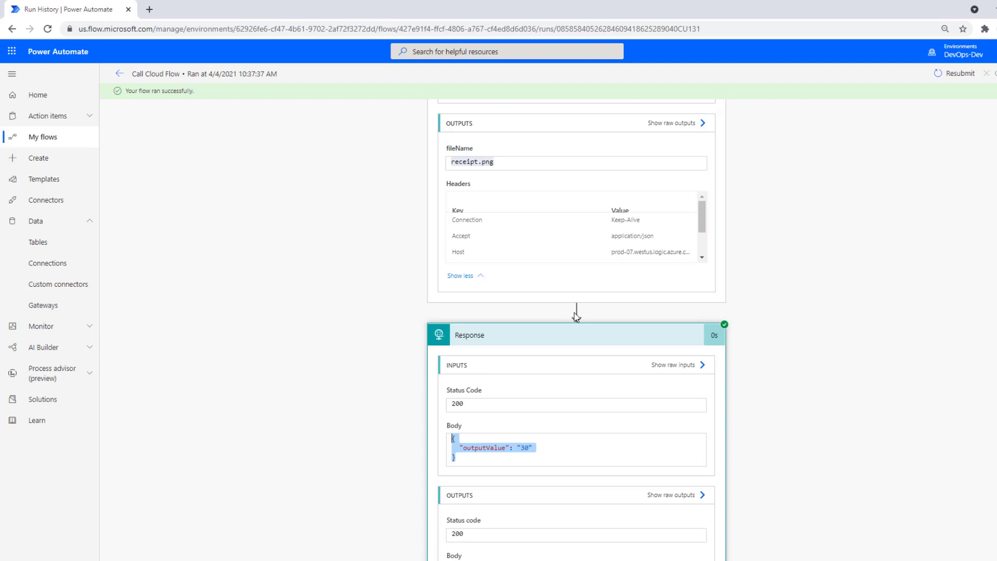
mouse_move(592, 316)
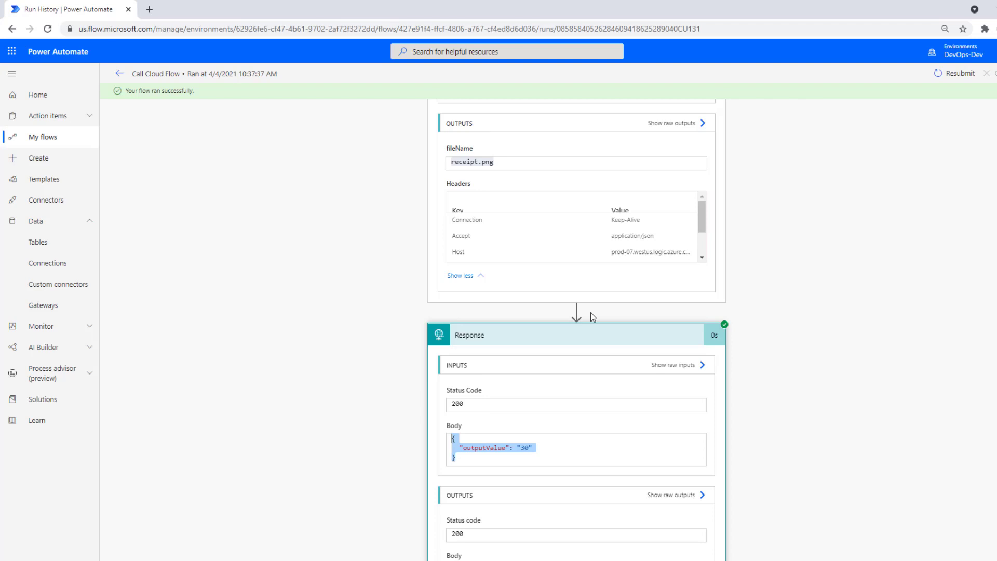